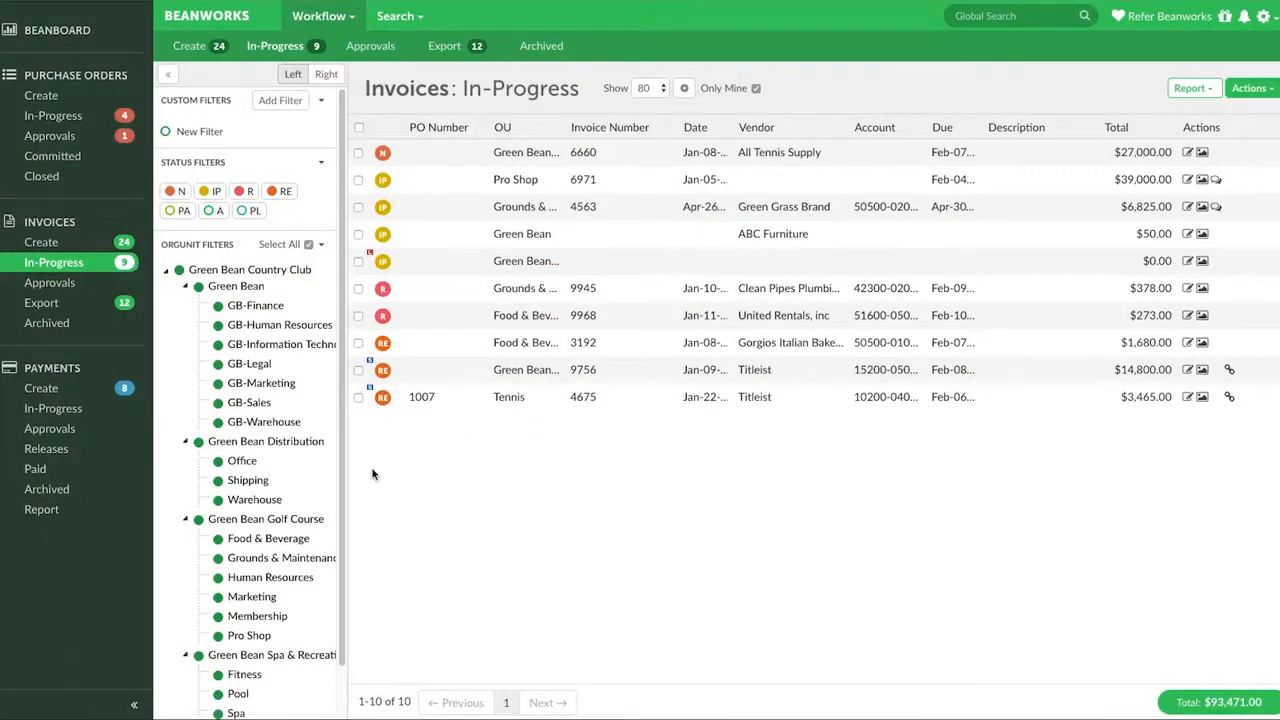
# - Open My Profile from the settings gear menu, leaving the in-progress invoices list
pyautogui.click(53, 408)
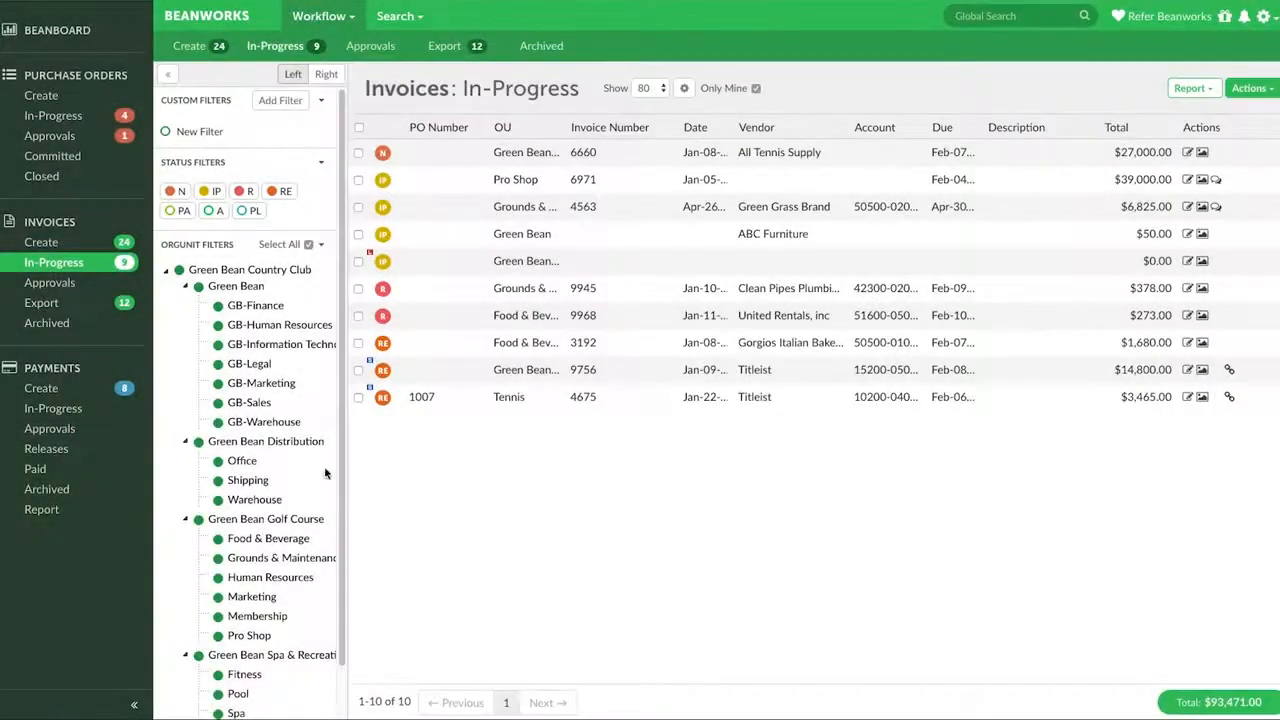
pyautogui.click(53, 408)
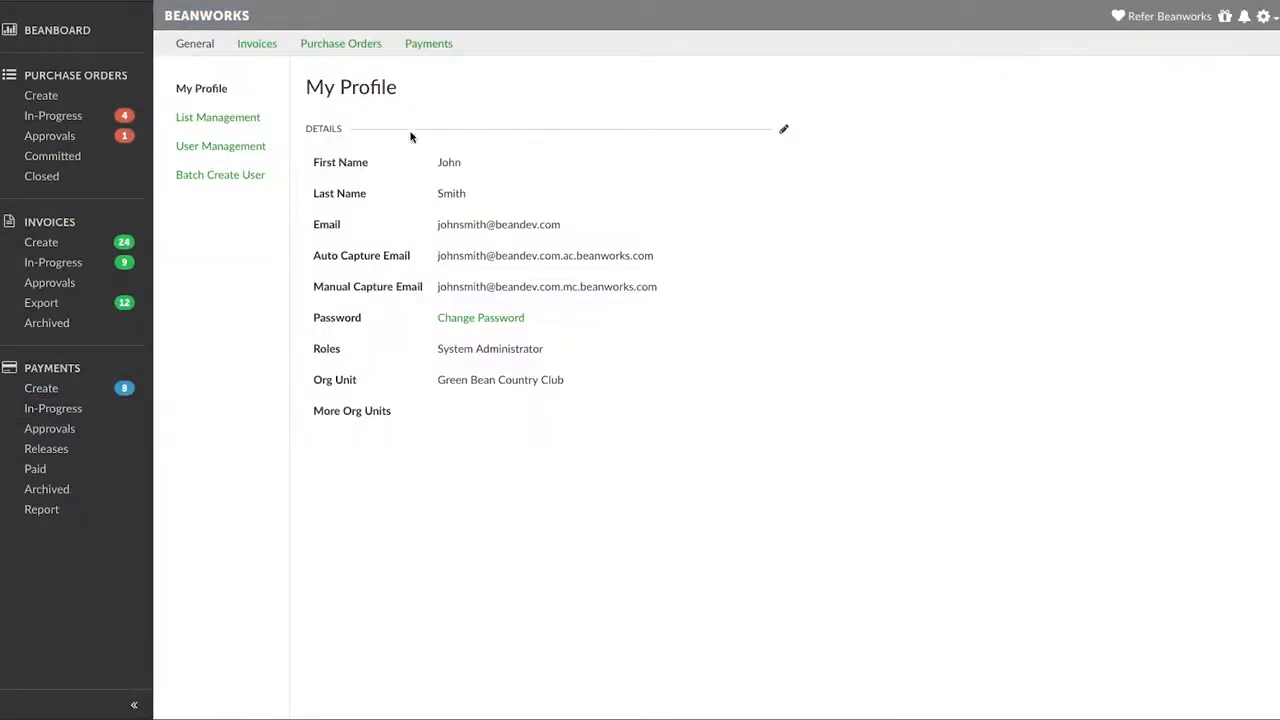
# - Review the Vendor list in List Management, then switch to Payments In-Progress
pyautogui.click(218, 117)
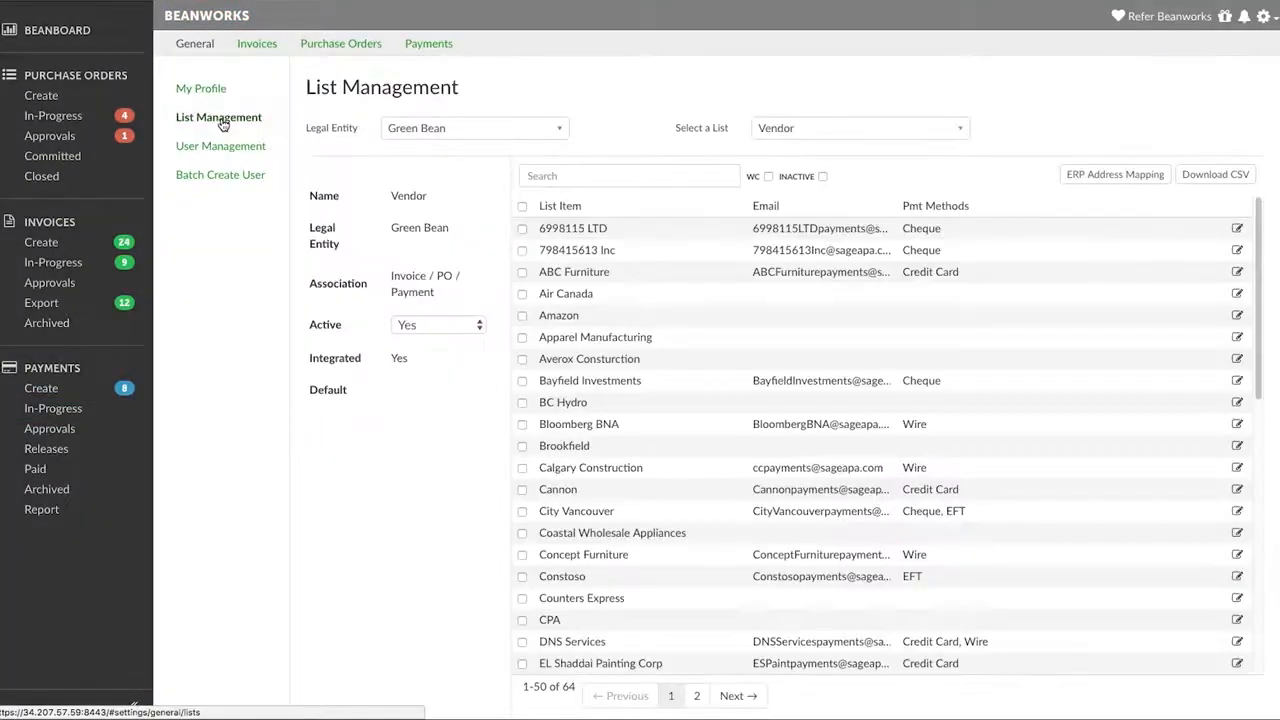
pyautogui.click(53, 408)
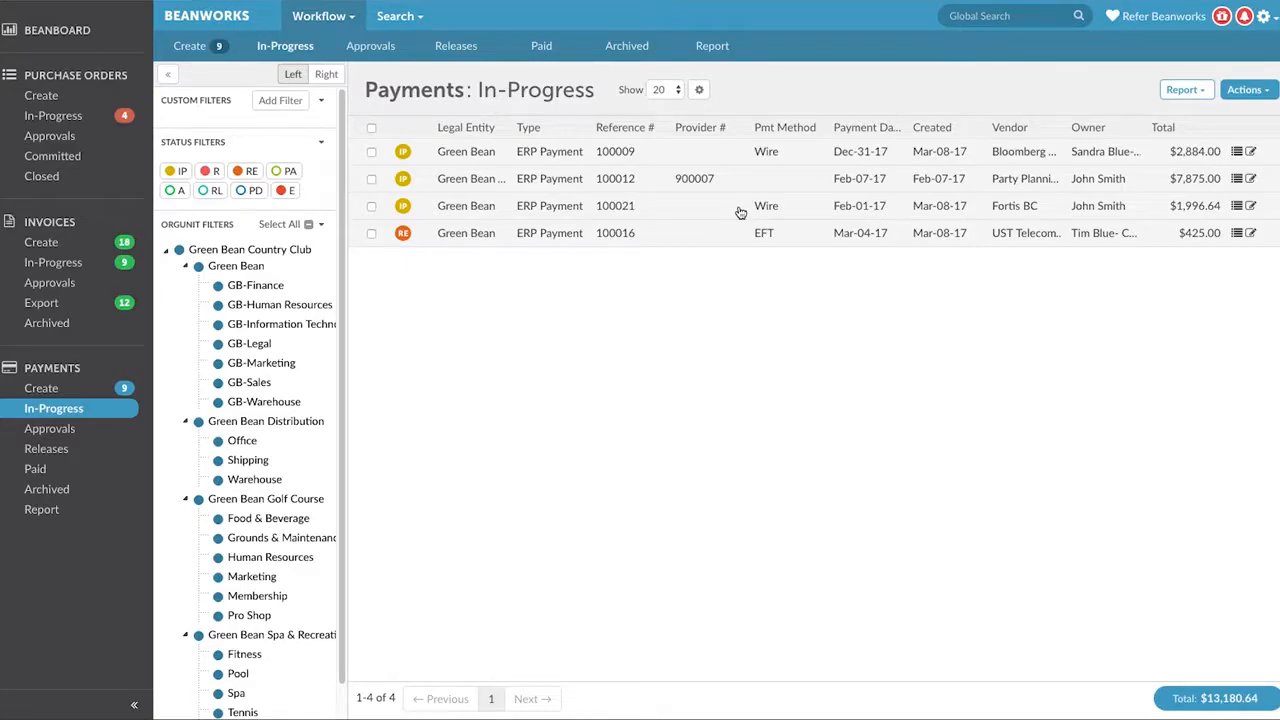
# - Show the Paid payments list with three payments totaling $17,830.00
pyautogui.click(541, 45)
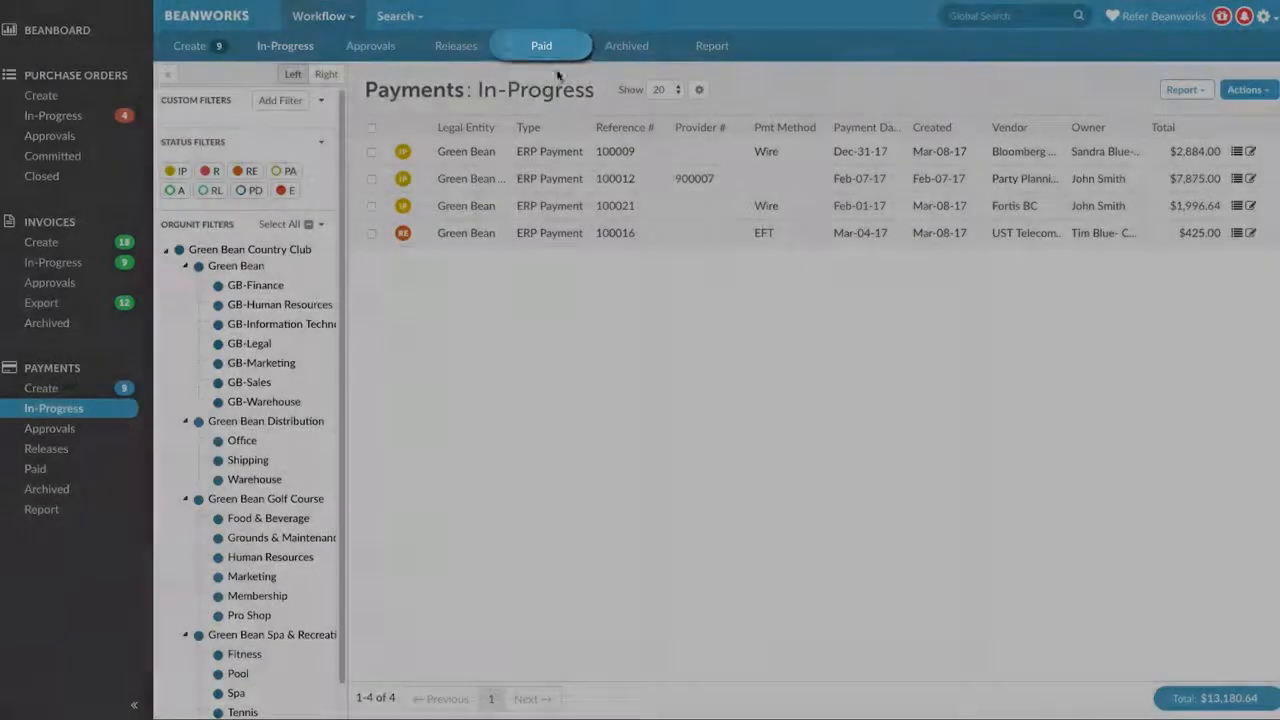
pyautogui.click(541, 45)
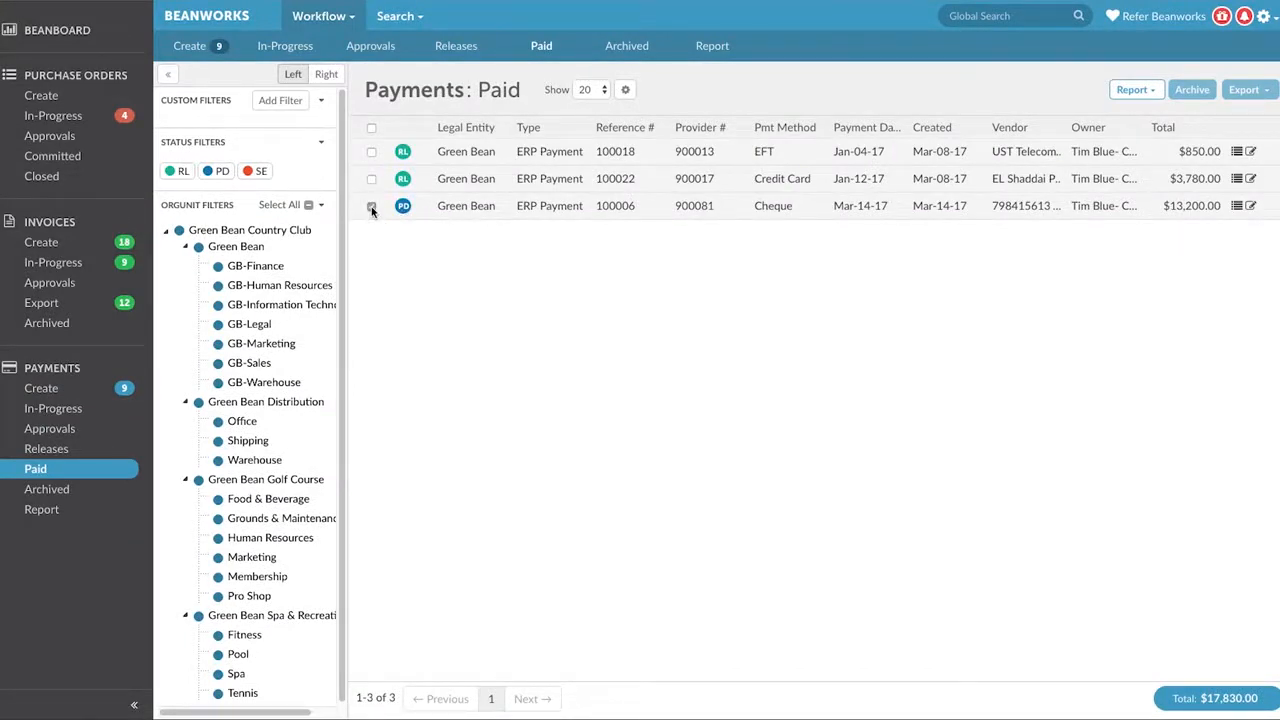
# - Select the $13,200.00 cheque payment 100006 and archive it
pyautogui.click(371, 205)
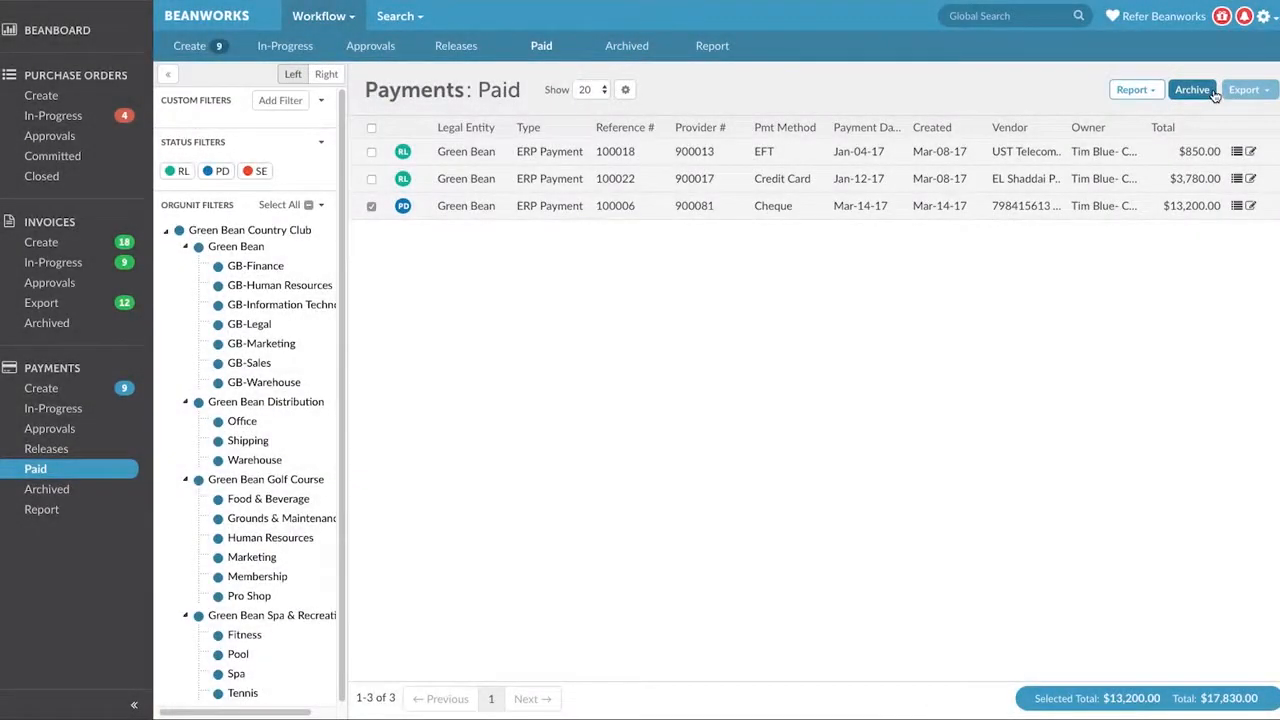
pyautogui.click(1191, 89)
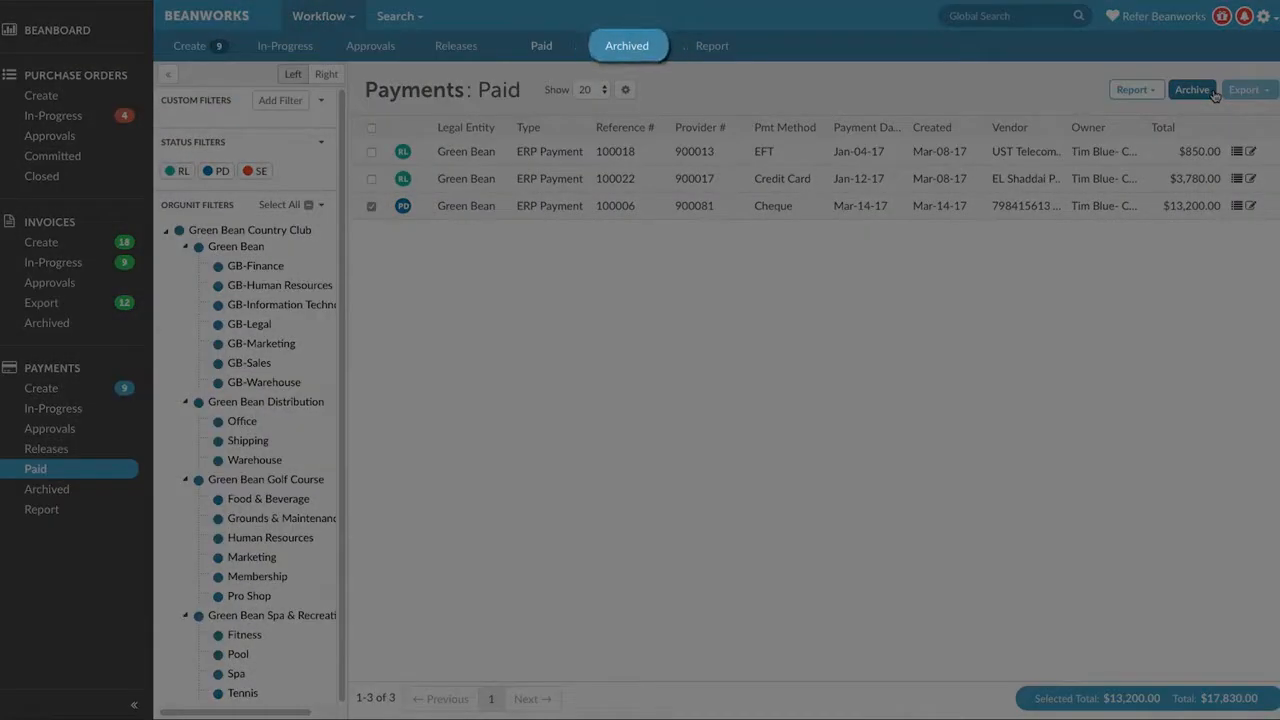